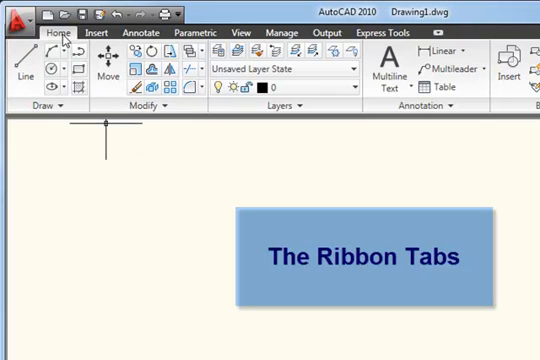
pyautogui.moveTo(130, 34)
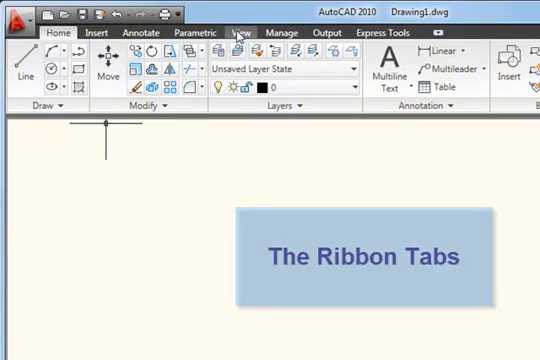
# Switch the ribbon to the View tab to show Pan, Orbit, views and UCS tools.
pyautogui.click(239, 33)
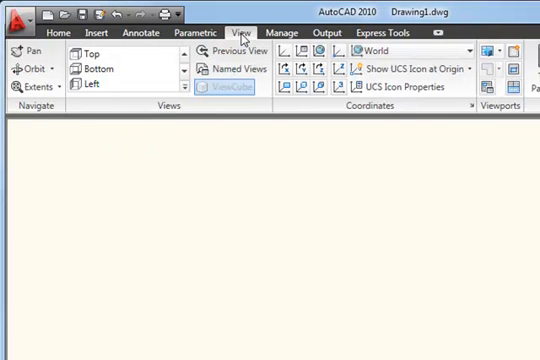
pyautogui.moveTo(25, 70)
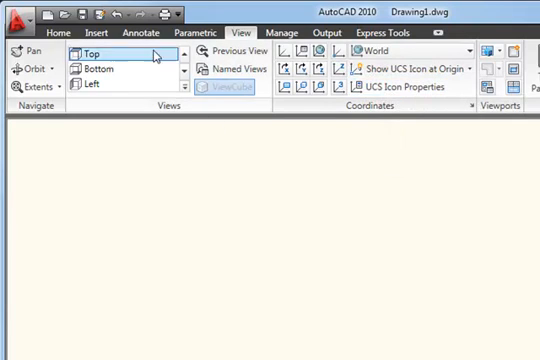
# Return the ribbon to the Home tab with drawing, editing and layer commands.
pyautogui.click(57, 33)
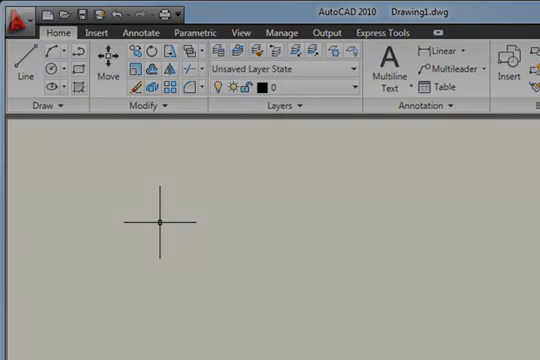
pyautogui.moveTo(142, 177)
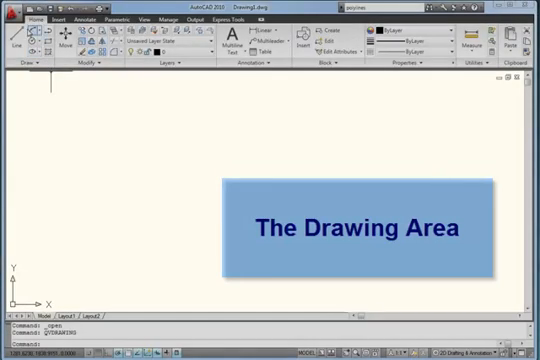
# Open Avery Hill Campus 2010.dwg, view the site plan, then switch back to Drawing1.
pyautogui.click(14, 12)
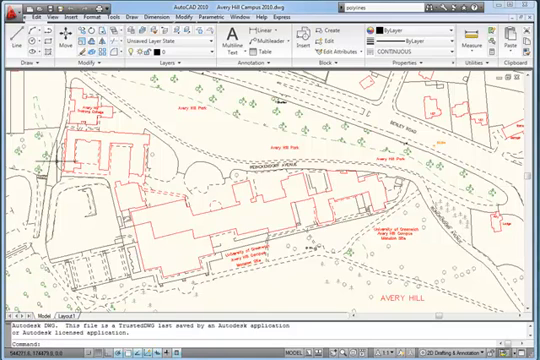
pyautogui.moveTo(95, 125)
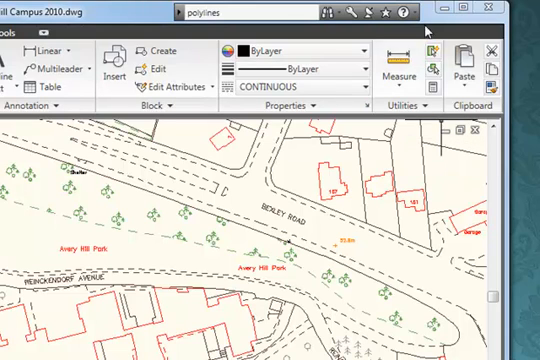
pyautogui.click(405, 62)
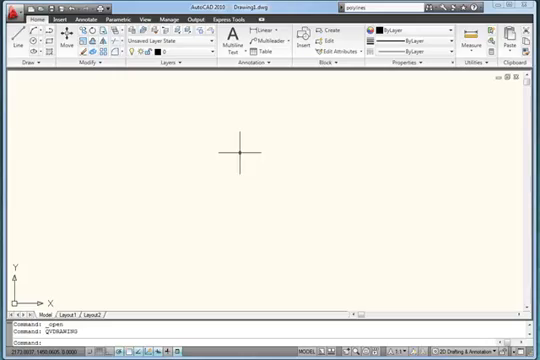
pyautogui.moveTo(140, 272)
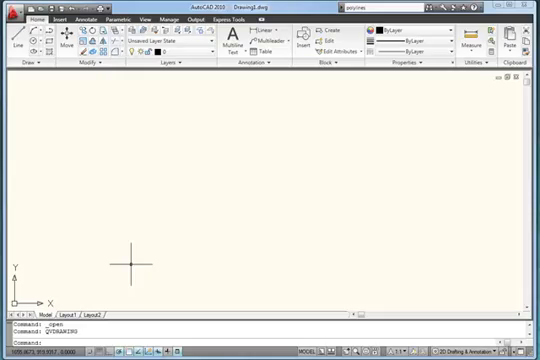
pyautogui.moveTo(134, 262)
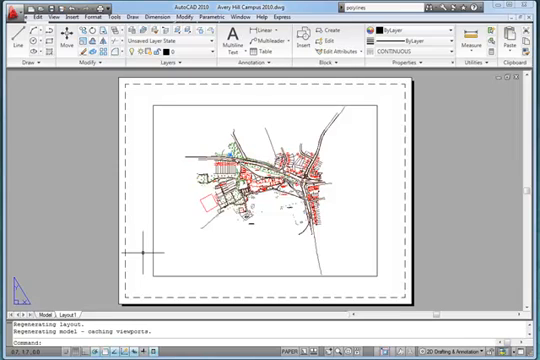
pyautogui.moveTo(130, 95)
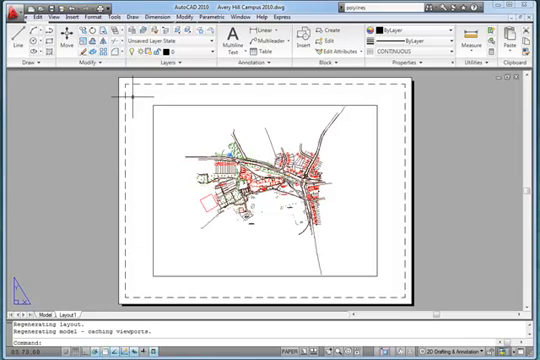